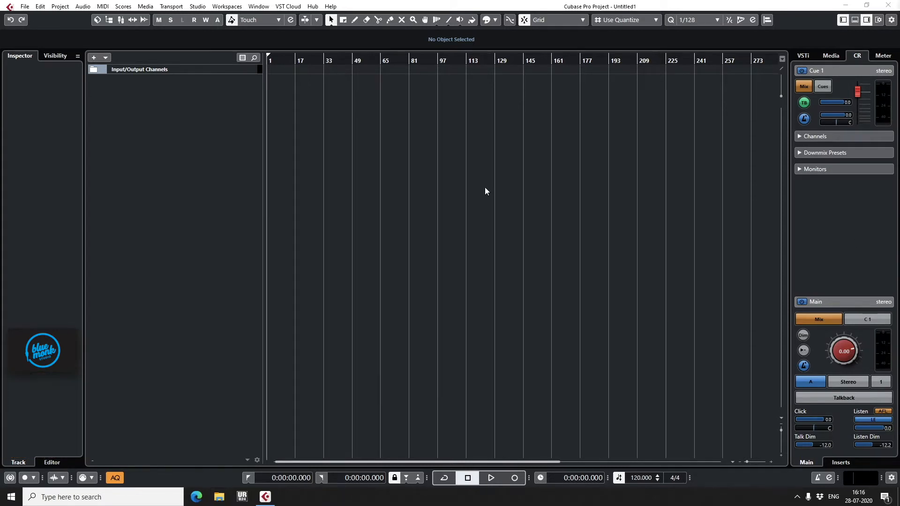
# - Open Studio Setup's VST Audio System and keep Yamaha Steinberg USB ASIO as the driver
pyautogui.click(196, 7)
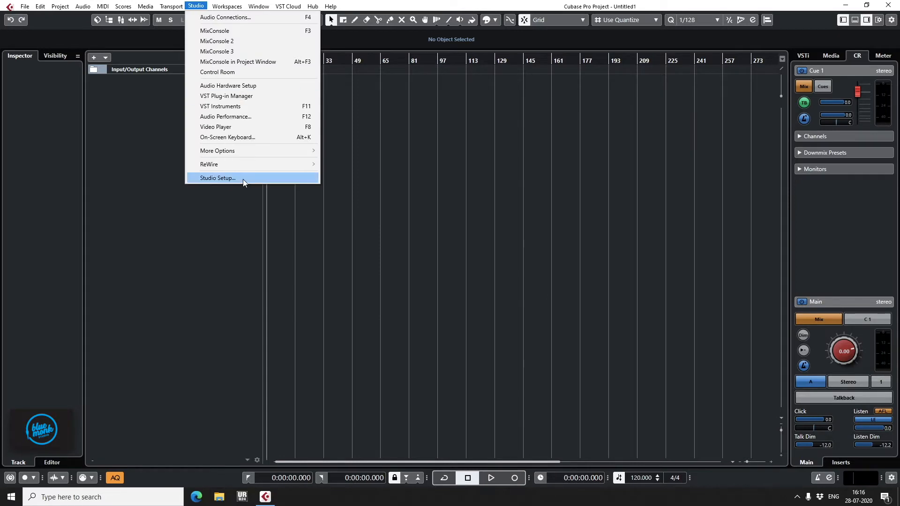
pyautogui.click(217, 178)
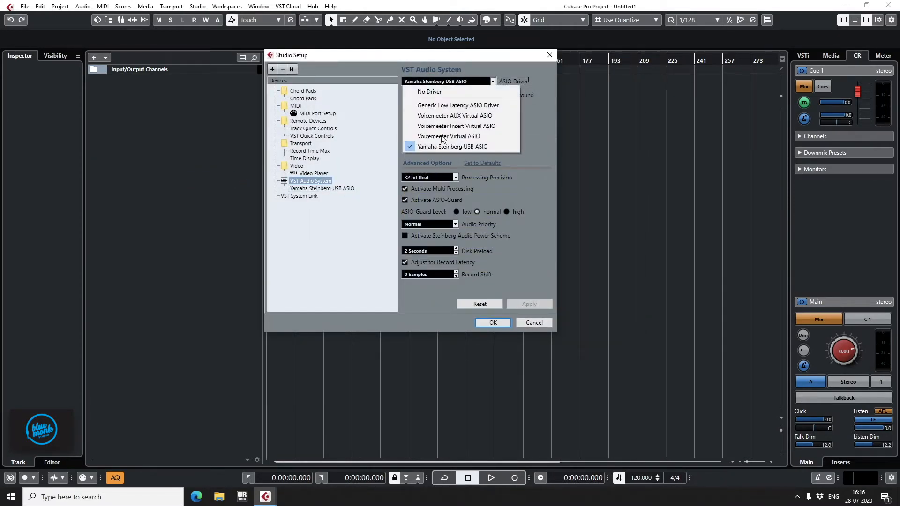
pyautogui.moveTo(444, 173)
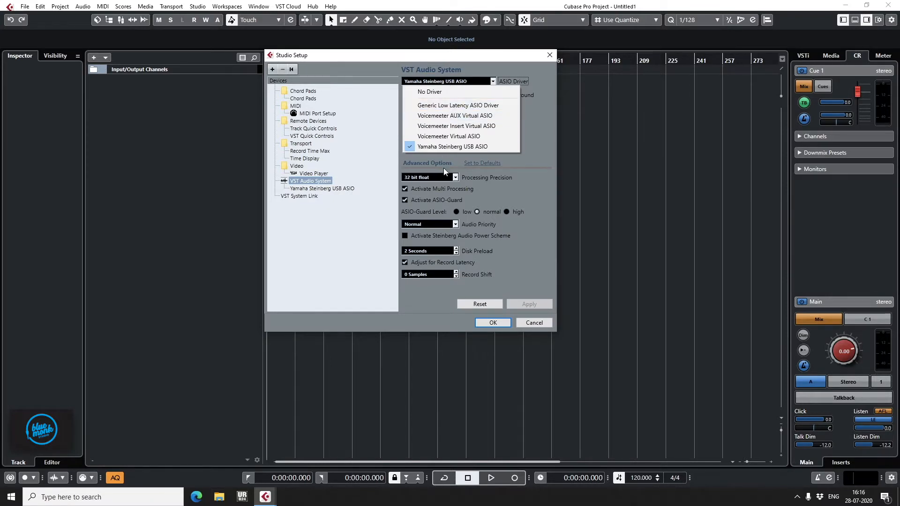
pyautogui.moveTo(498, 147)
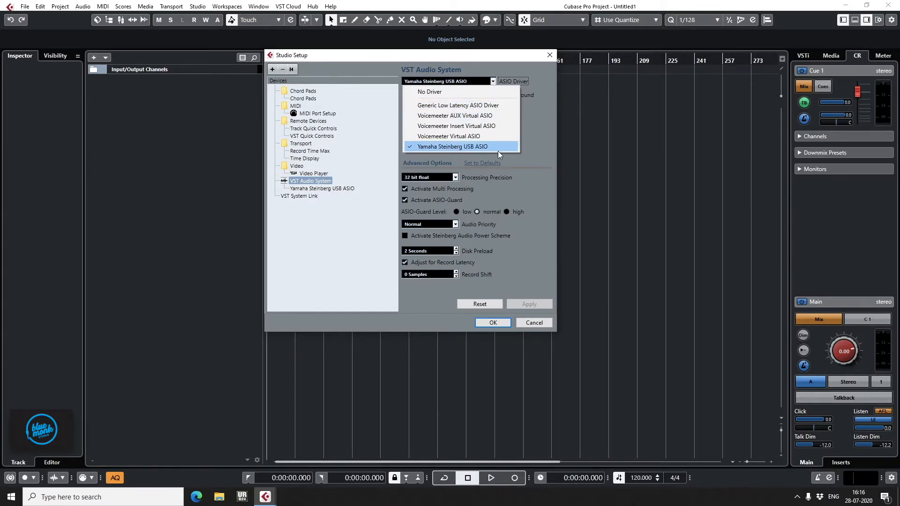
pyautogui.click(451, 146)
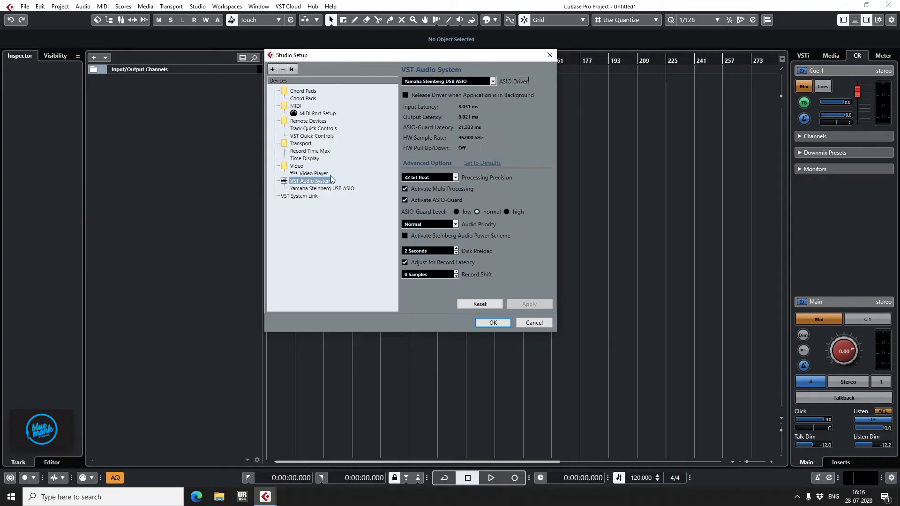
# - Open the Yamaha Steinberg USB ASIO control panel and keep the sample rate at 96 kHz
pyautogui.click(321, 189)
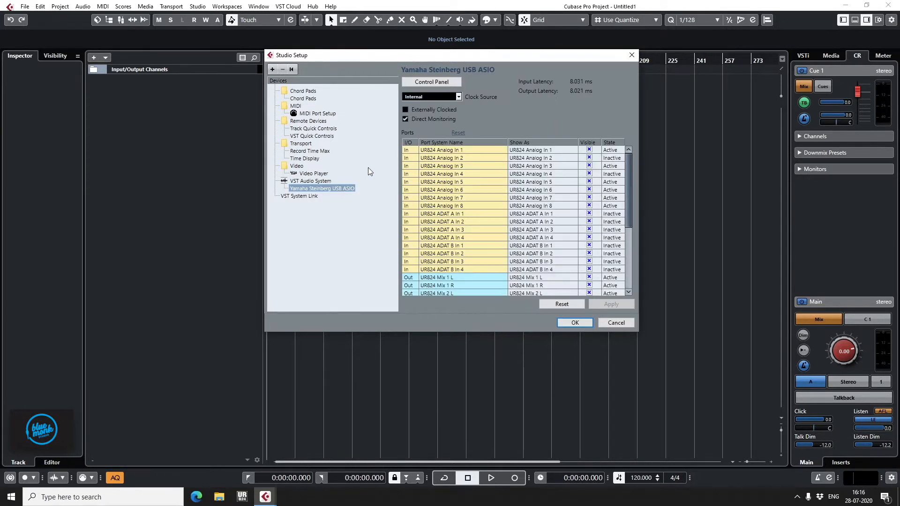
pyautogui.moveTo(360, 255)
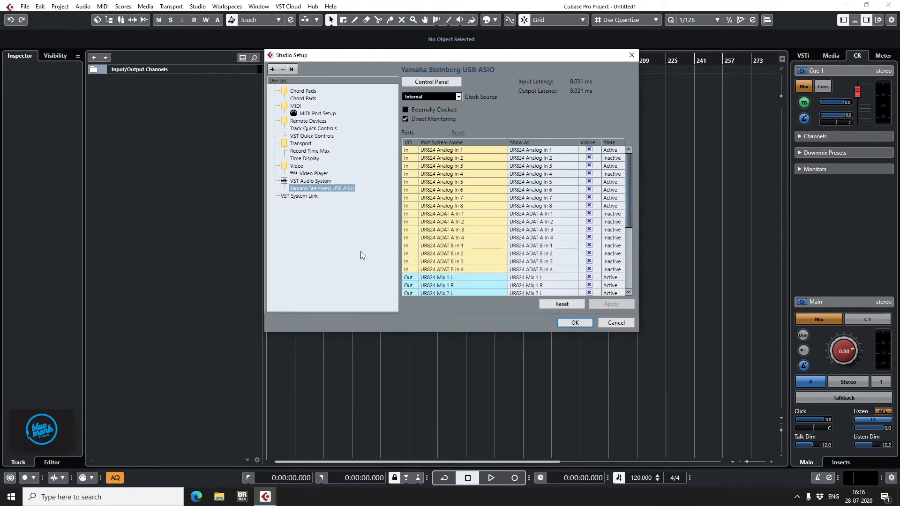
pyautogui.scroll(-3)
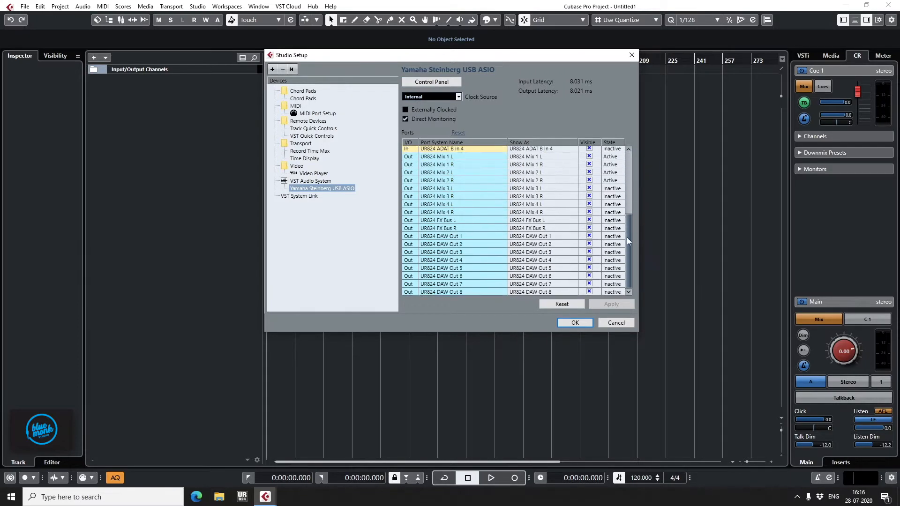
pyautogui.click(432, 81)
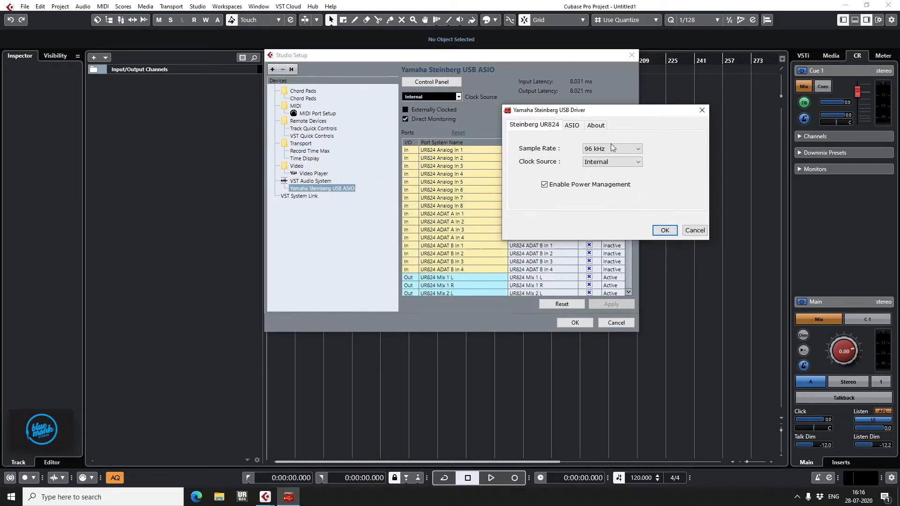
pyautogui.click(637, 148)
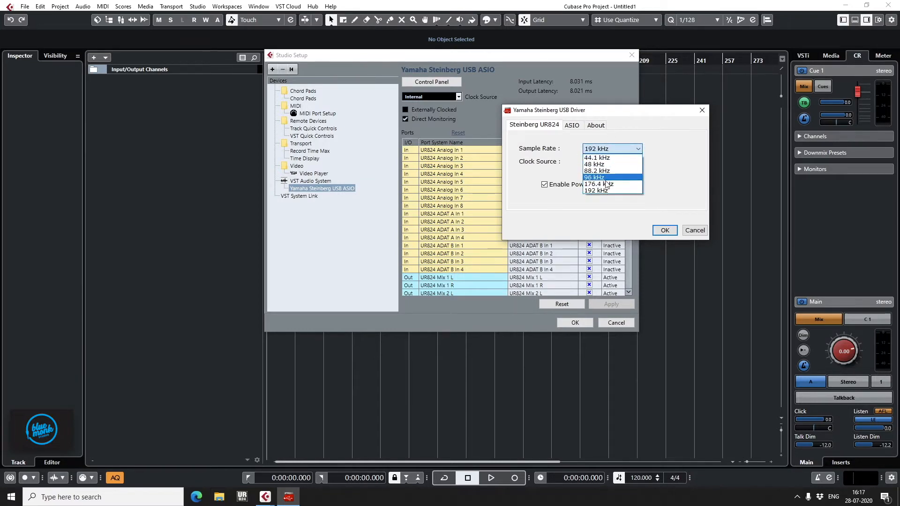
pyautogui.click(596, 177)
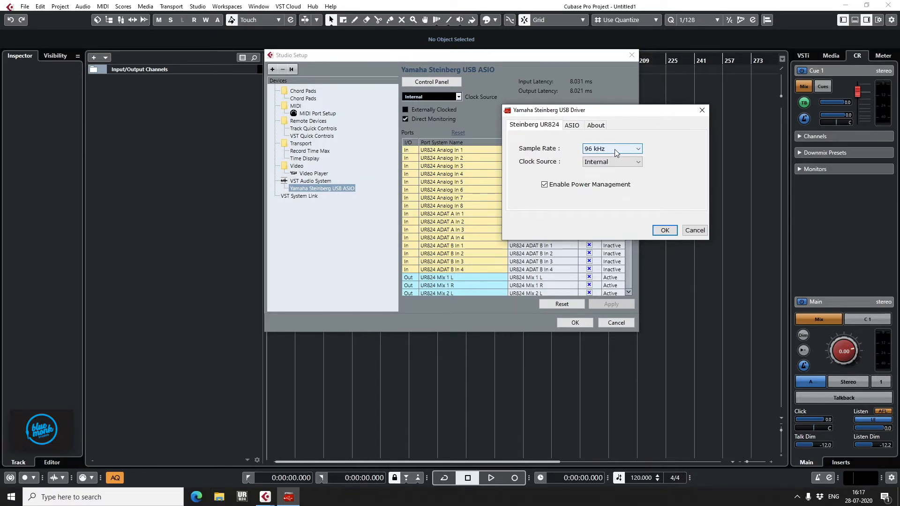
# - Raise the ASIO buffer size so latency reads about 51 ms in and 59 ms out
pyautogui.click(571, 124)
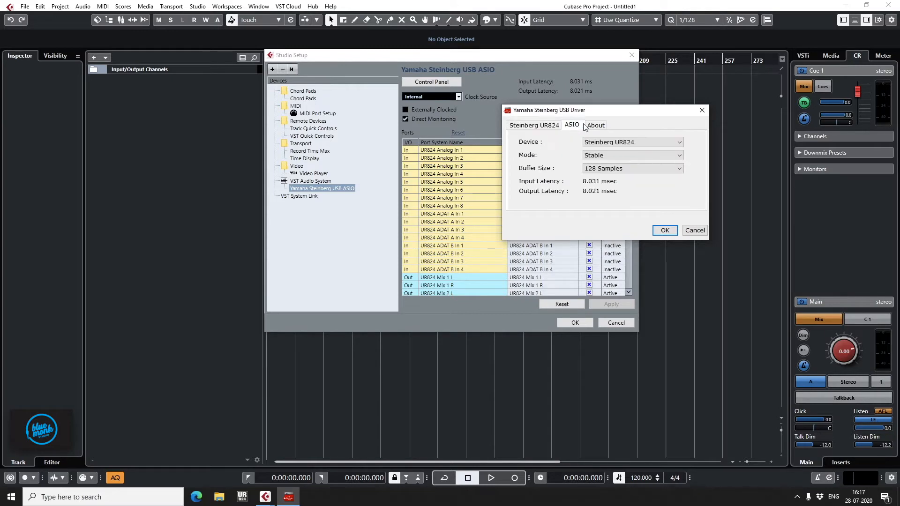
pyautogui.click(663, 231)
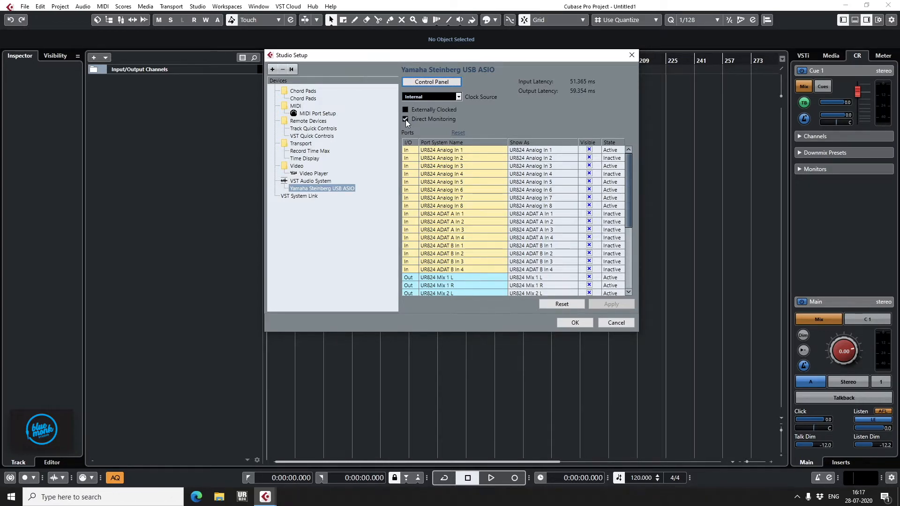
# - Turn off Direct Monitoring, set the buffer to 128 samples and confirm the driver settings
pyautogui.click(405, 119)
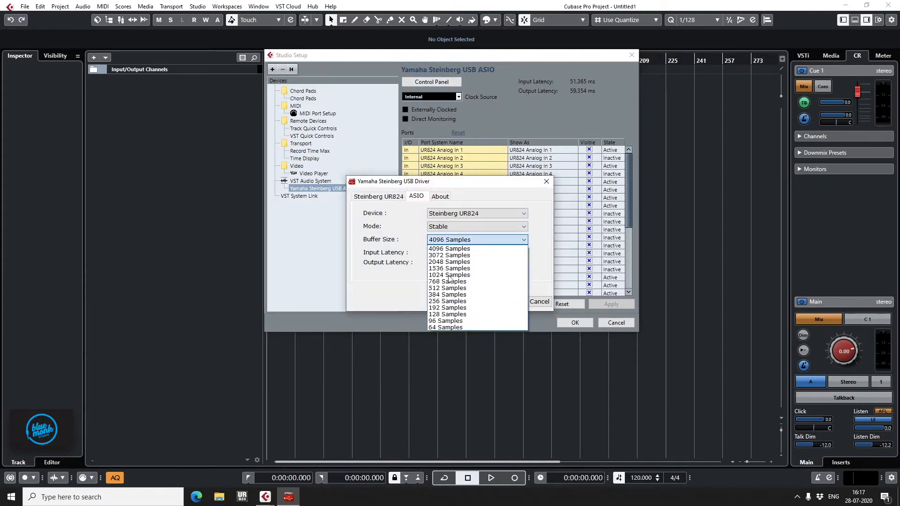
pyautogui.click(444, 314)
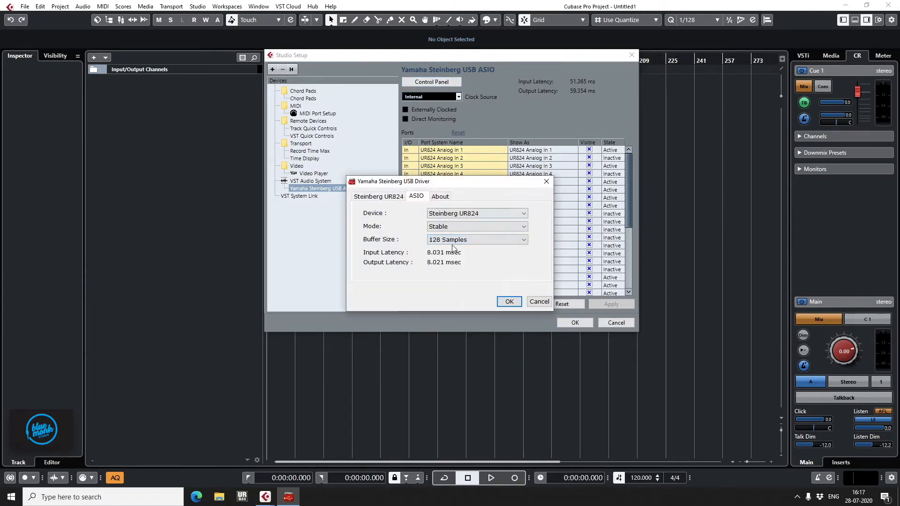
pyautogui.click(477, 239)
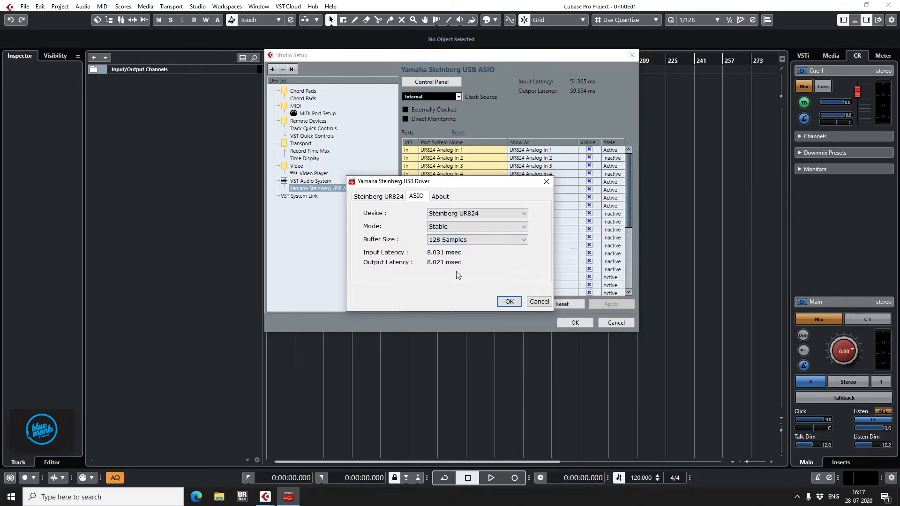
pyautogui.click(509, 301)
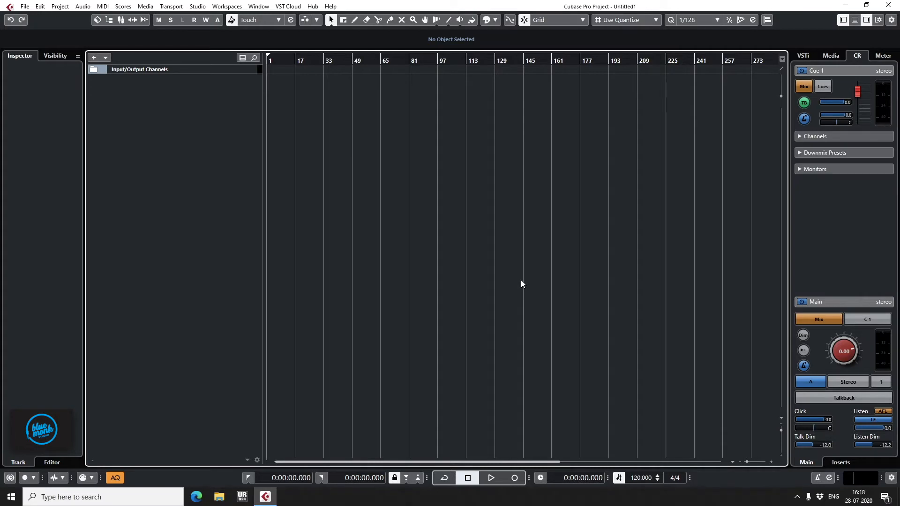
pyautogui.moveTo(433, 260)
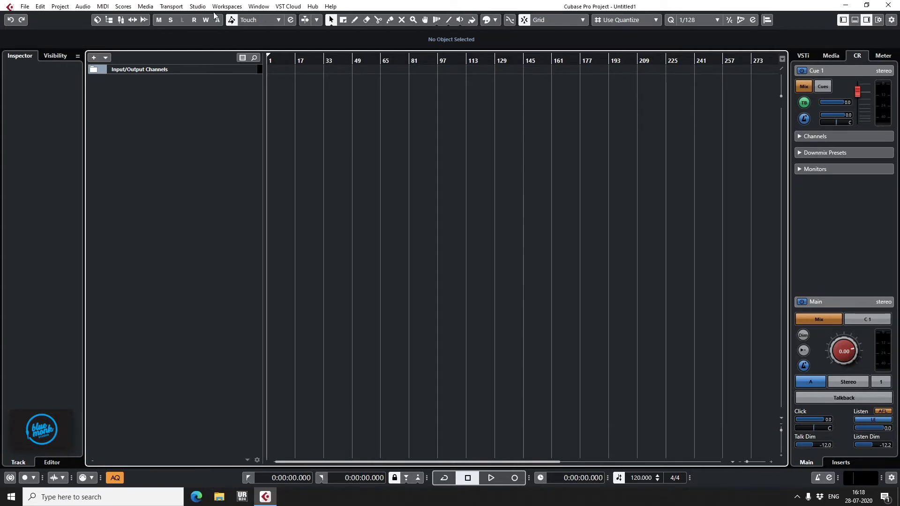
# - Reopen the driver control panel, review the buffer sizes and keep 4096 samples
pyautogui.click(196, 6)
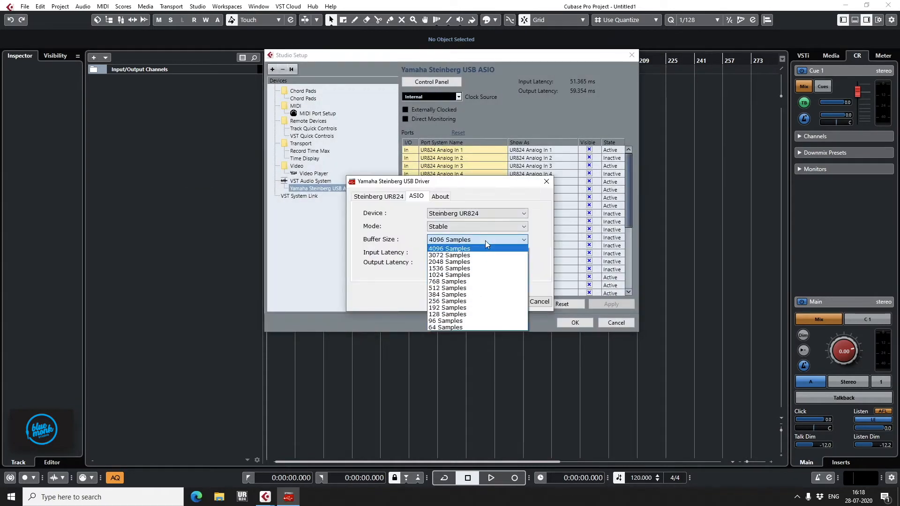
pyautogui.click(449, 248)
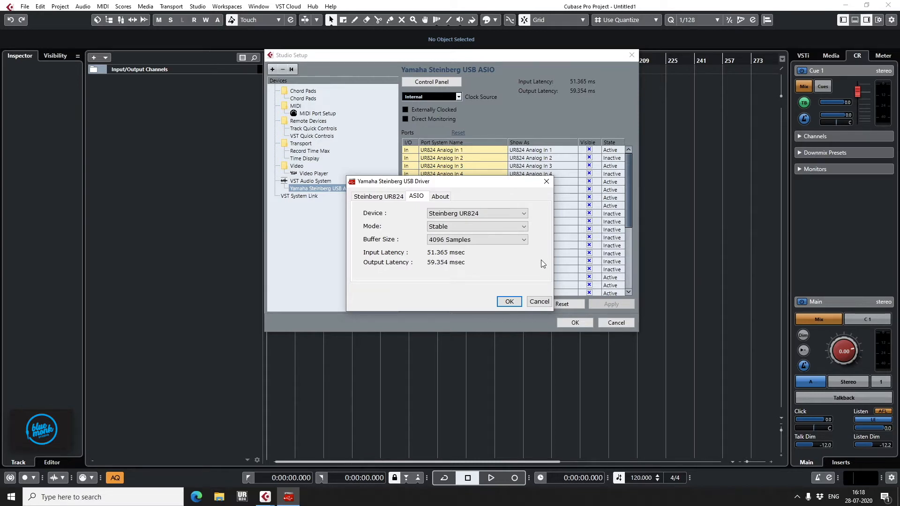
pyautogui.moveTo(497, 241)
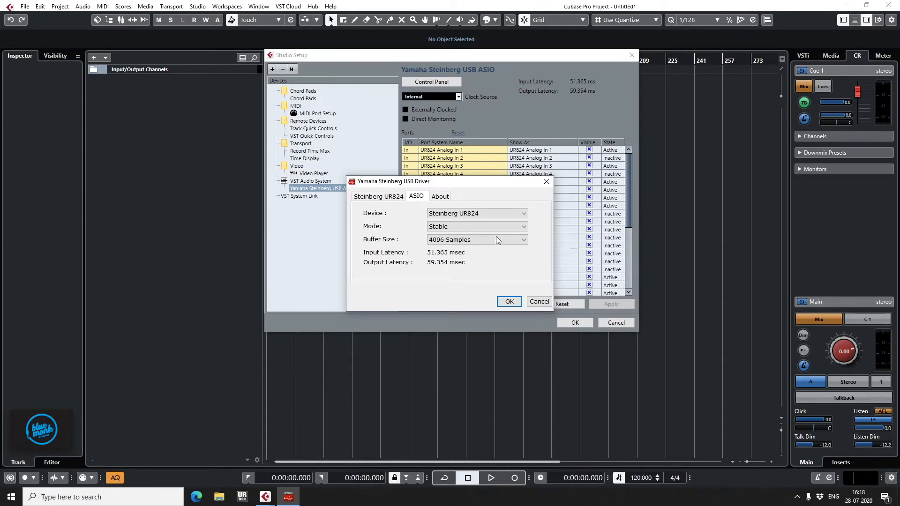
pyautogui.moveTo(507, 198)
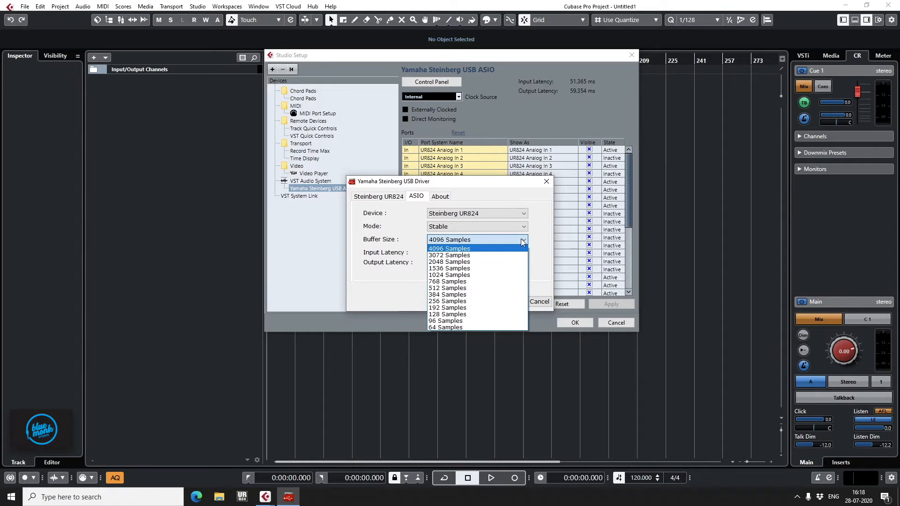
pyautogui.click(449, 247)
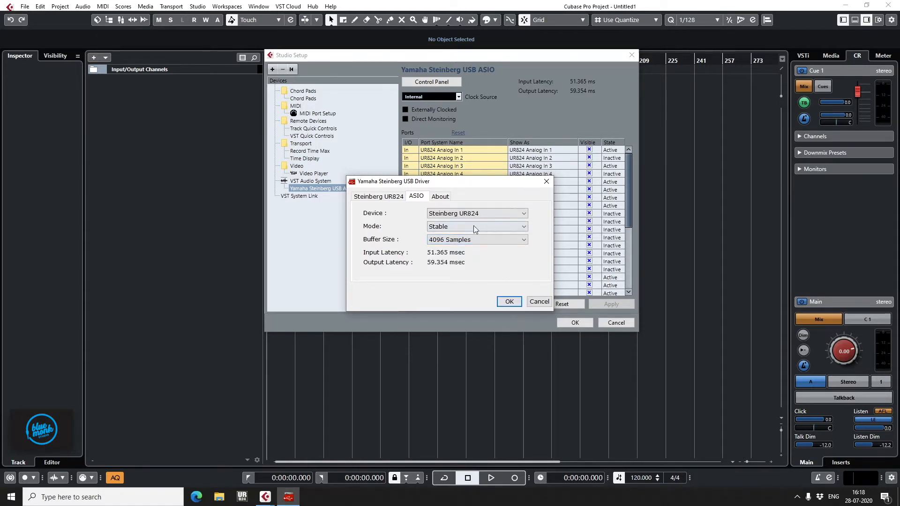
pyautogui.click(476, 239)
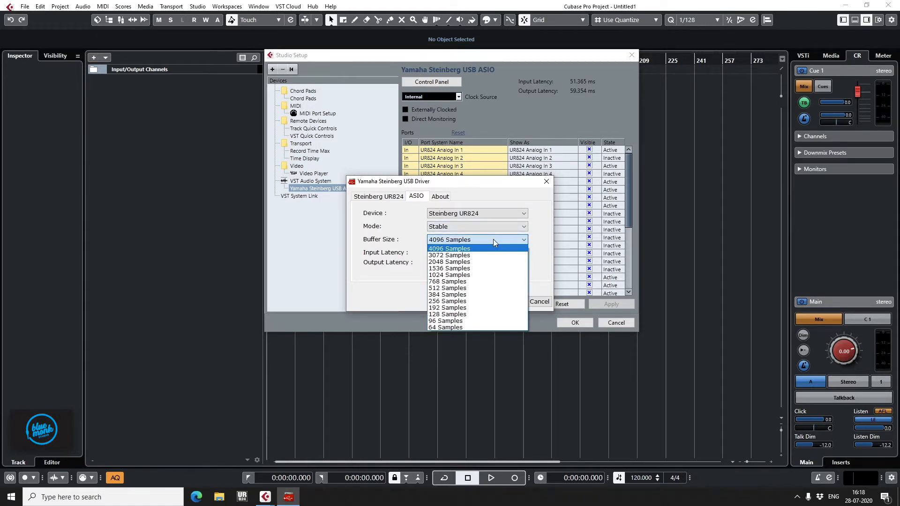
pyautogui.click(447, 314)
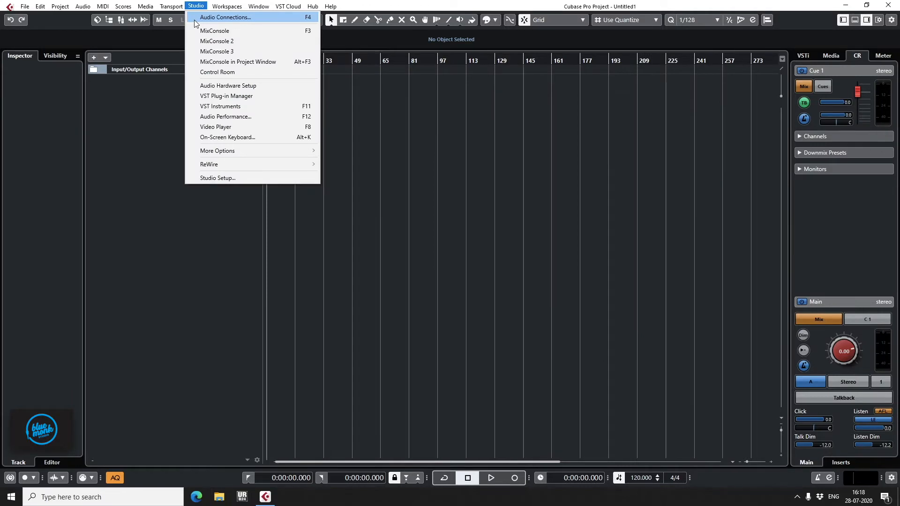
# - Open Audio Connections Inputs, start adding 2 buses then cancel, and check Mono In's device ports
pyautogui.click(224, 17)
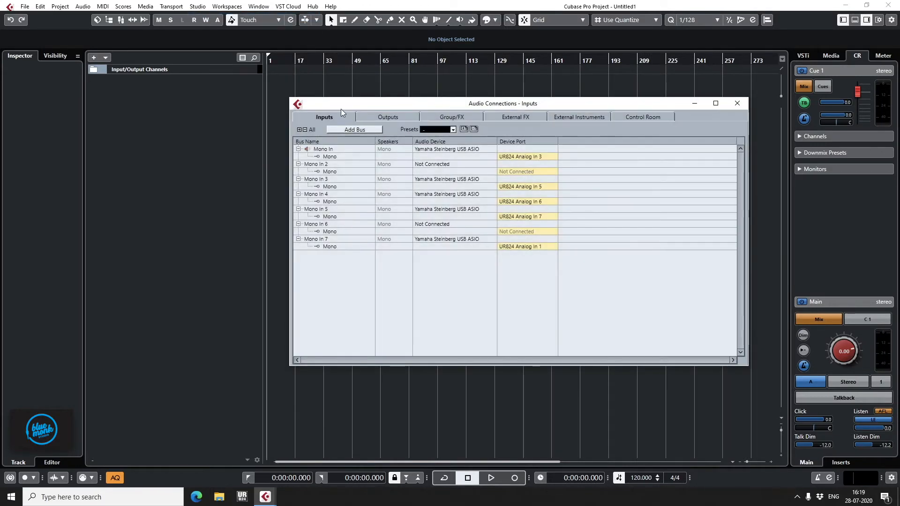
pyautogui.moveTo(314, 129)
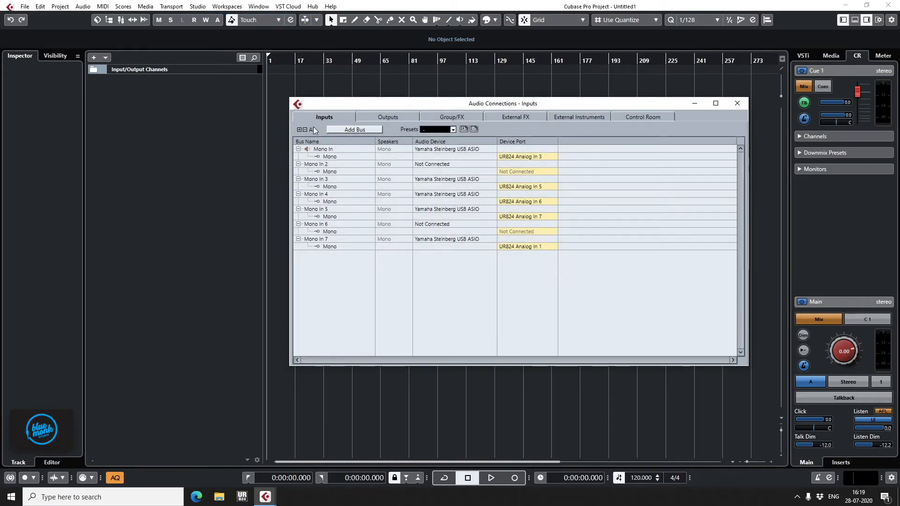
pyautogui.click(355, 130)
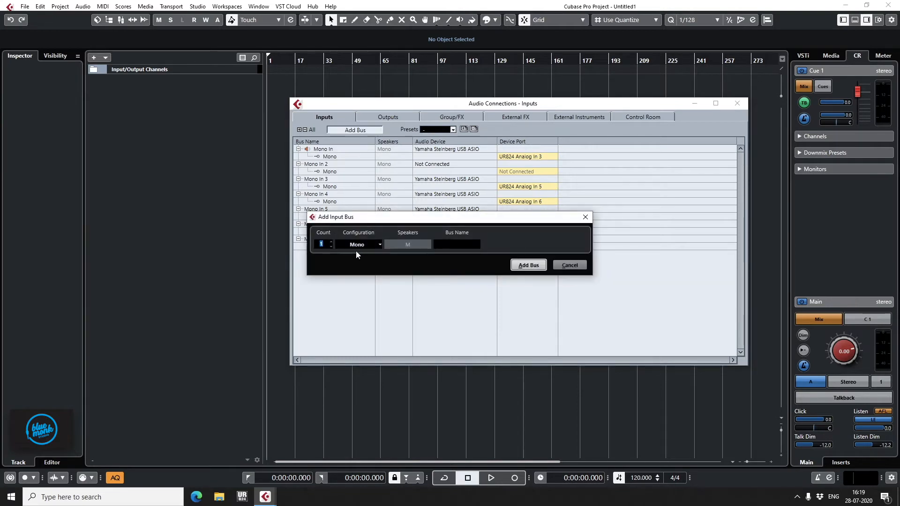
pyautogui.click(331, 245)
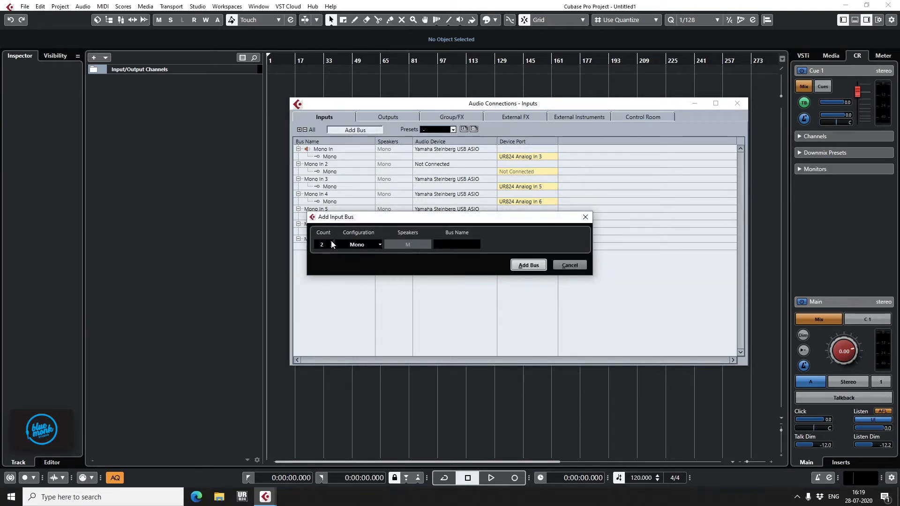
pyautogui.click(528, 265)
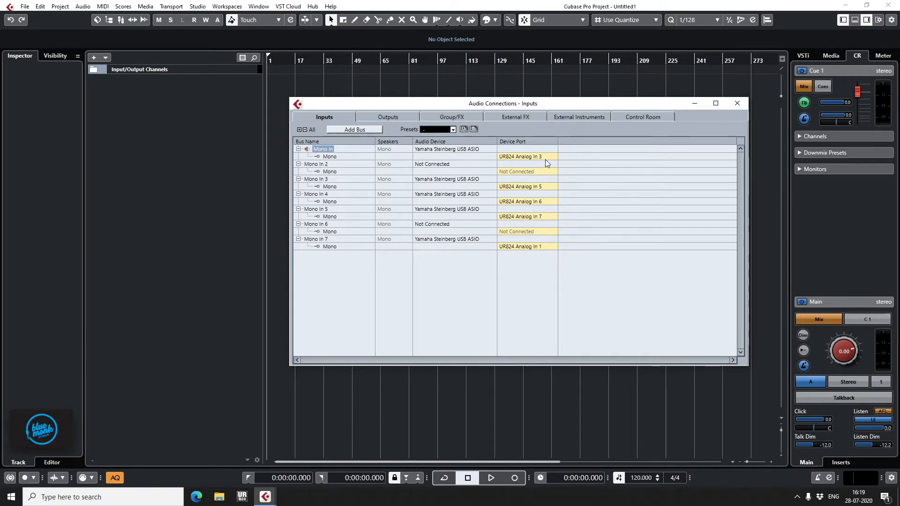
pyautogui.click(525, 156)
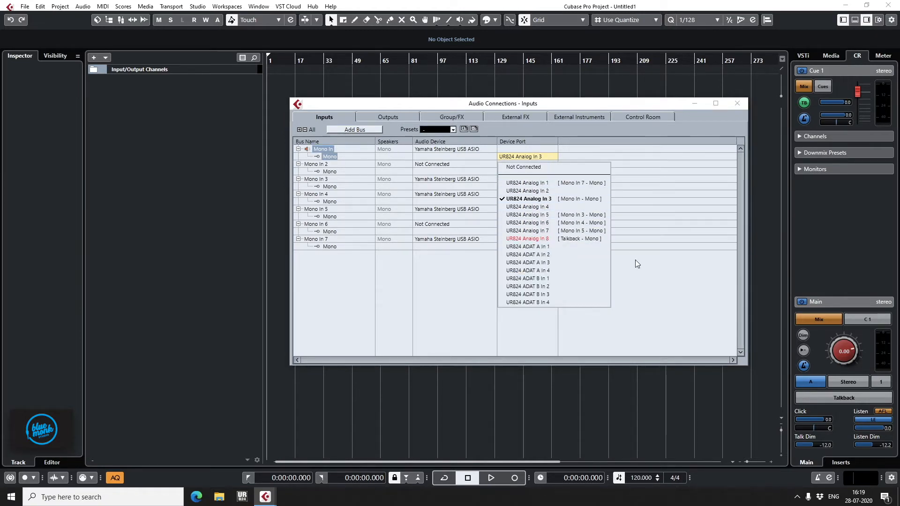
# - On the Control Room tab, rename the Monitor 1 bus to KH 120A
pyautogui.click(388, 117)
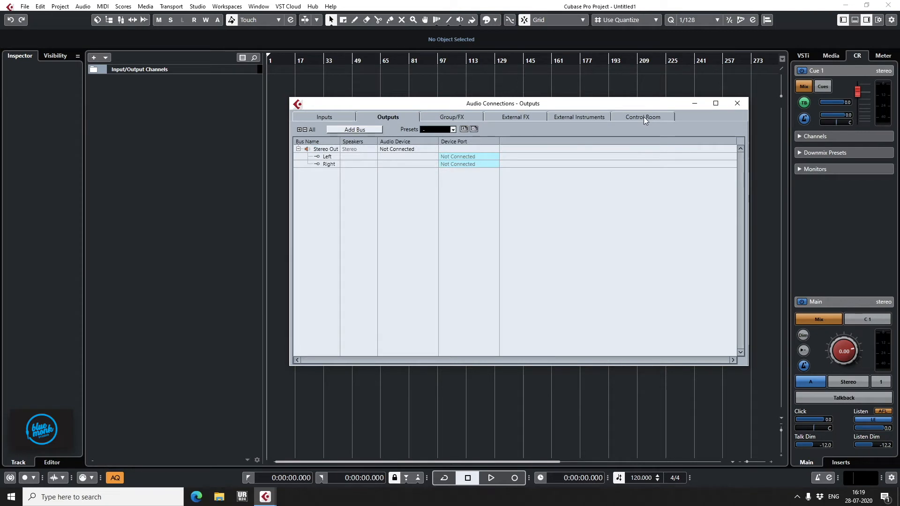
pyautogui.click(643, 118)
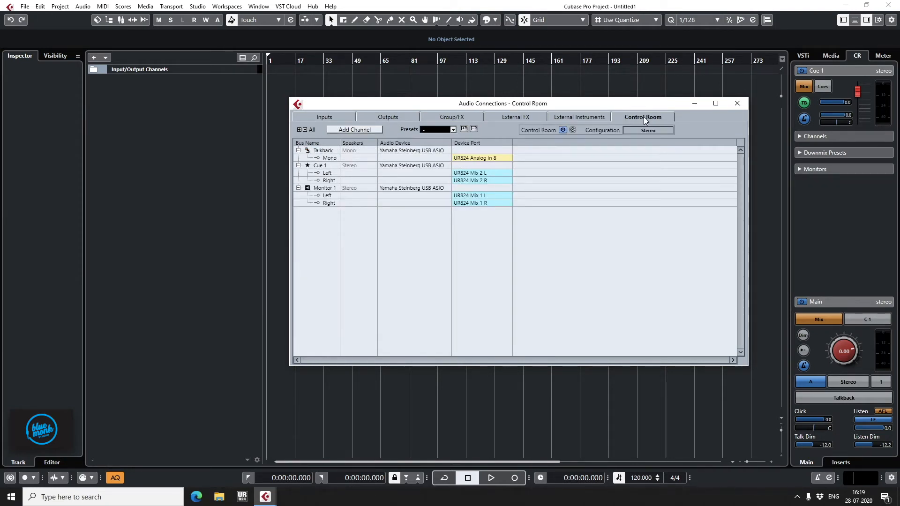
pyautogui.moveTo(502, 103); pyautogui.dragTo(502, 86)
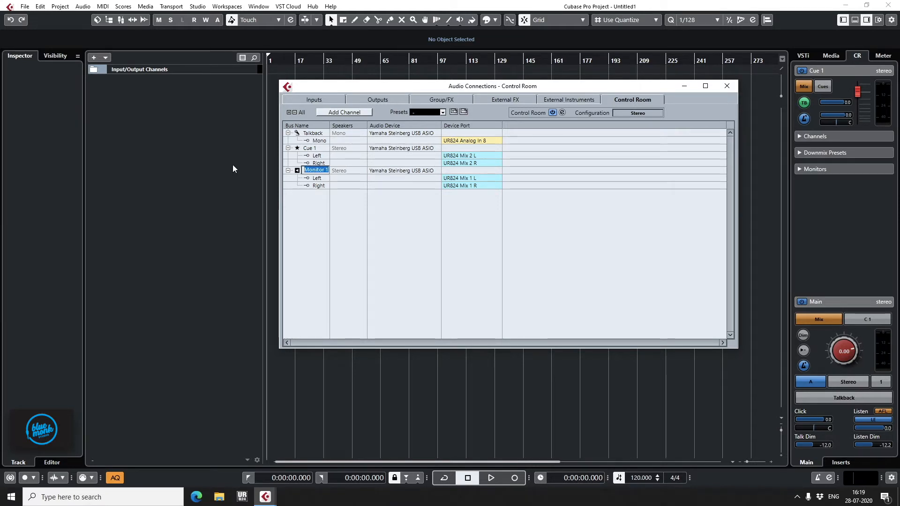
pyautogui.write('KH 120A')
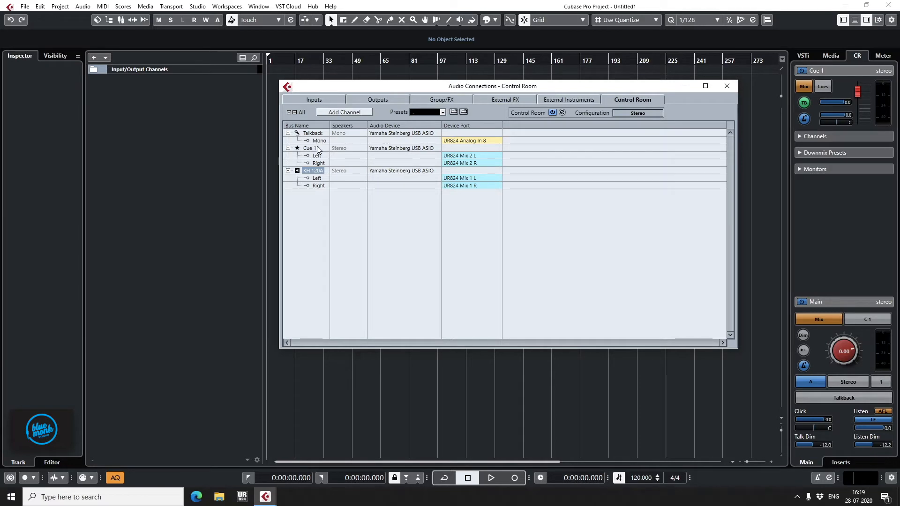
pyautogui.click(311, 147)
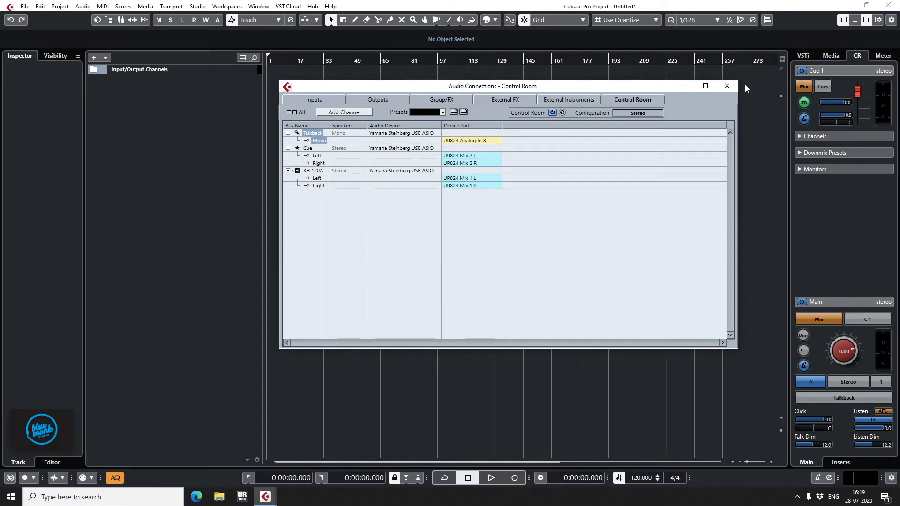
pyautogui.click(727, 85)
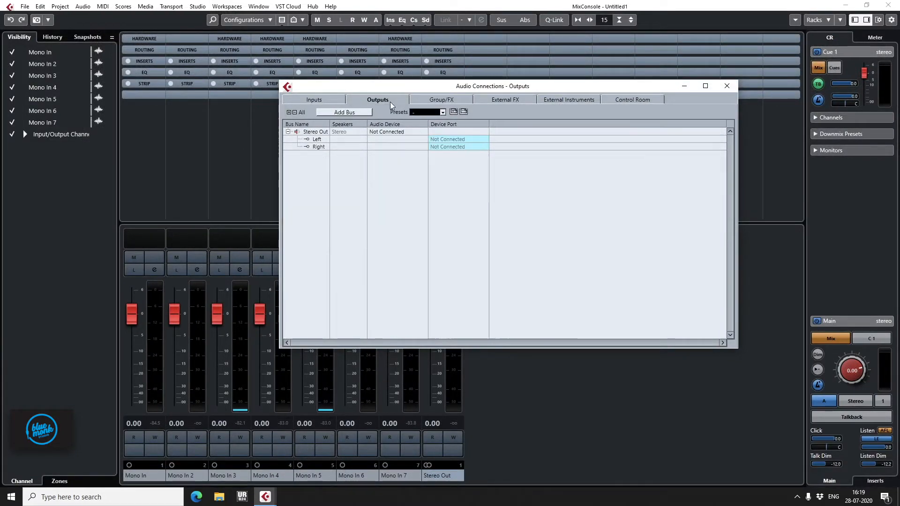
# - Look at the Control Room Add Channel menu without adding anything, then close Audio Connections
pyautogui.click(632, 99)
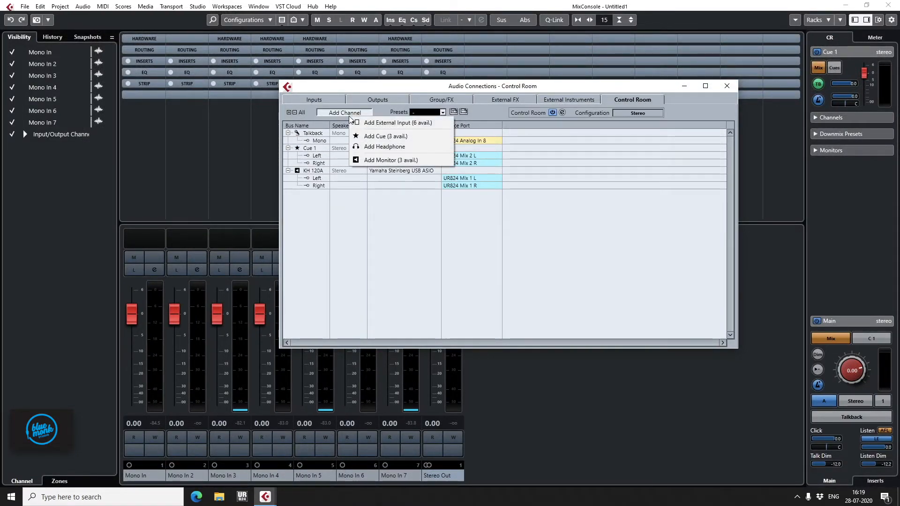
pyautogui.moveTo(384, 136)
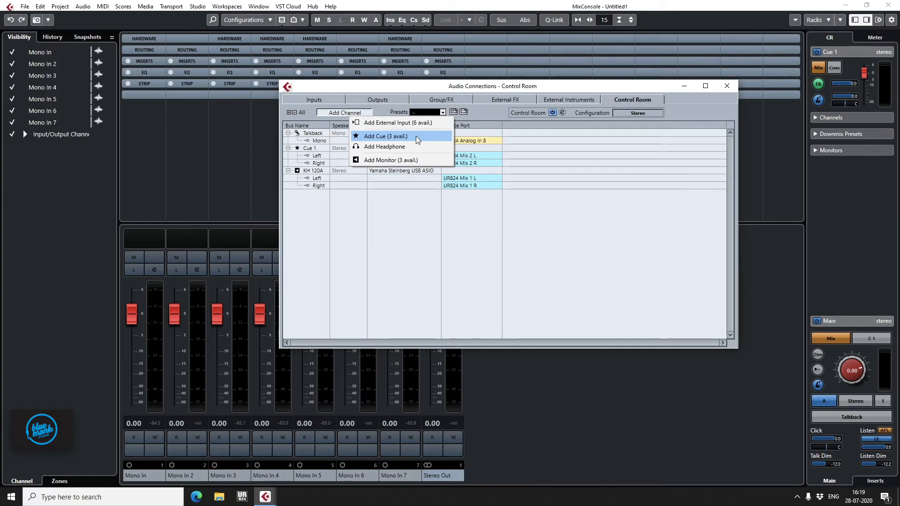
pyautogui.moveTo(417, 178)
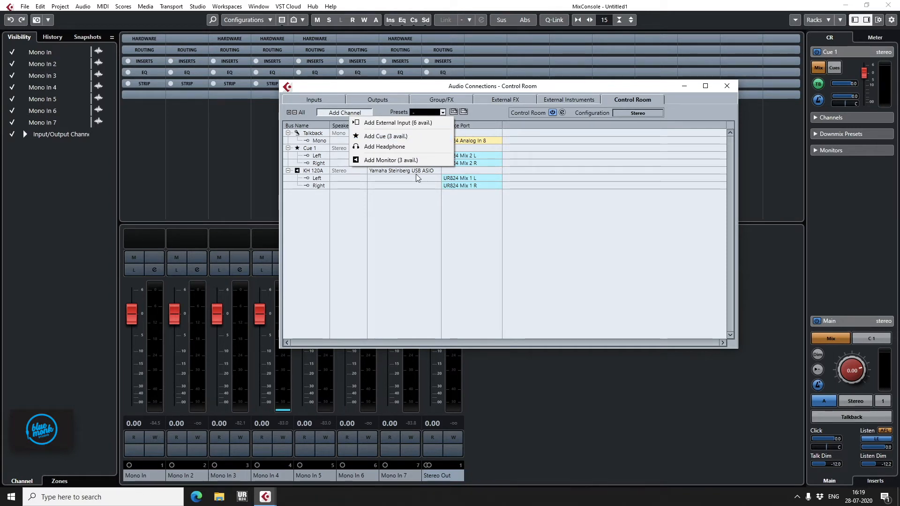
pyautogui.moveTo(405, 147)
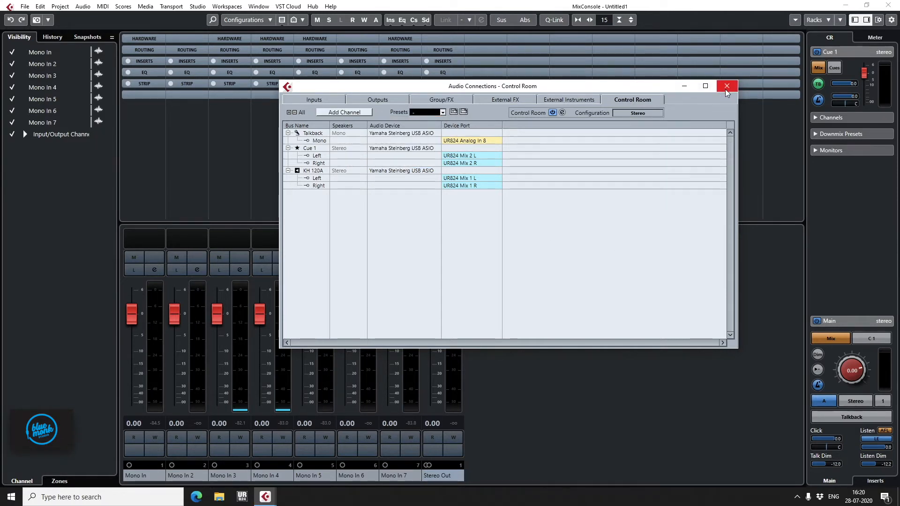
pyautogui.click(726, 86)
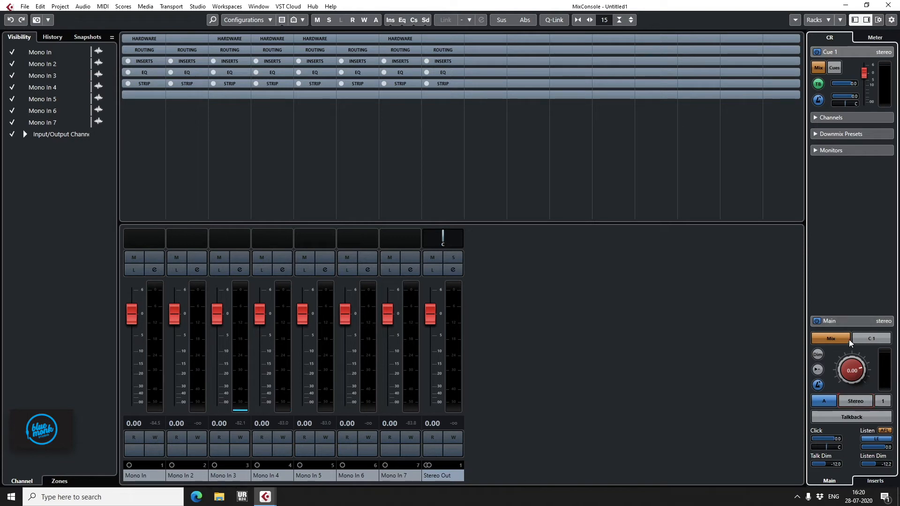
pyautogui.moveTo(818, 370)
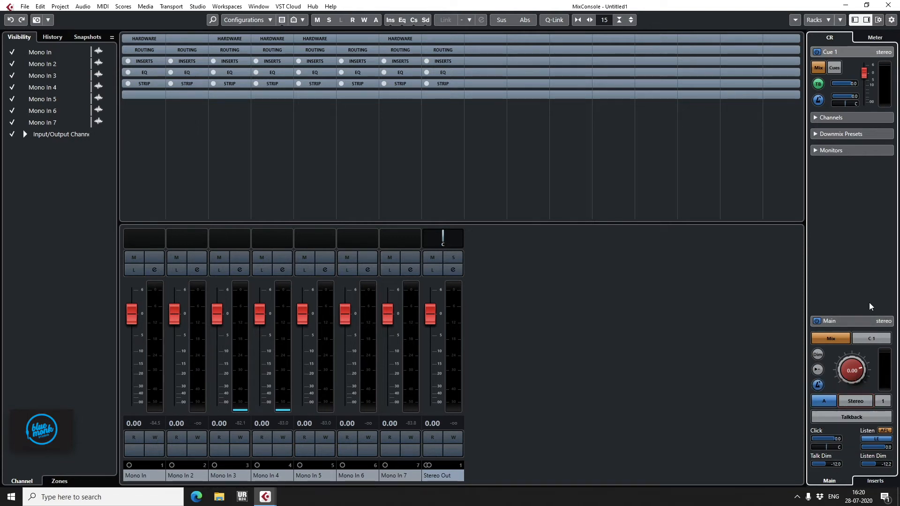
pyautogui.click(871, 339)
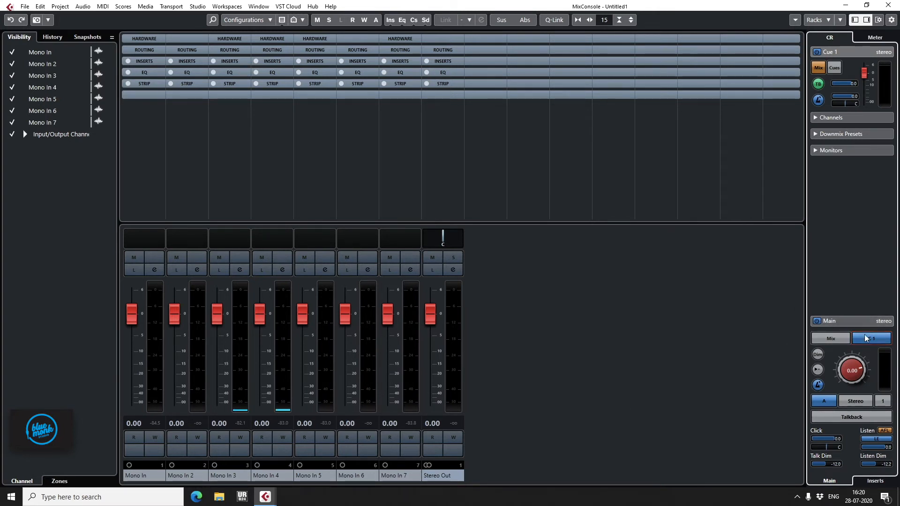
pyautogui.click(871, 338)
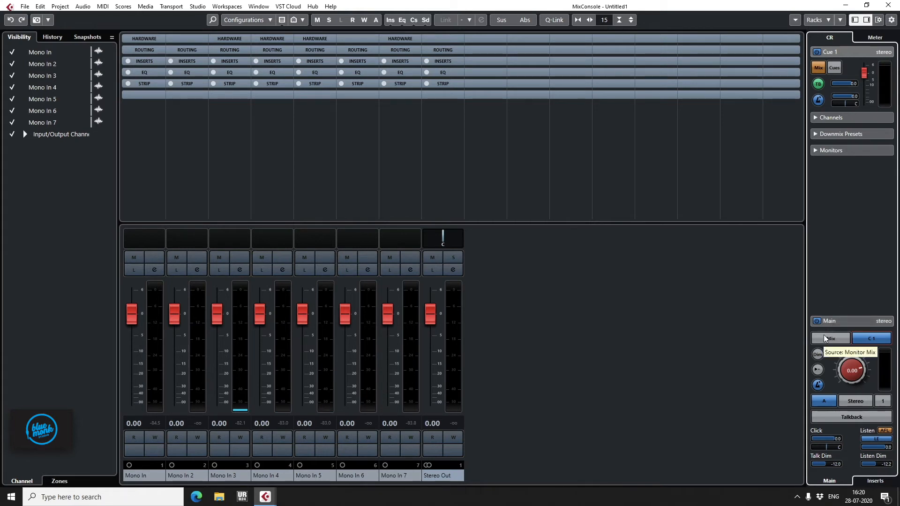
pyautogui.click(830, 339)
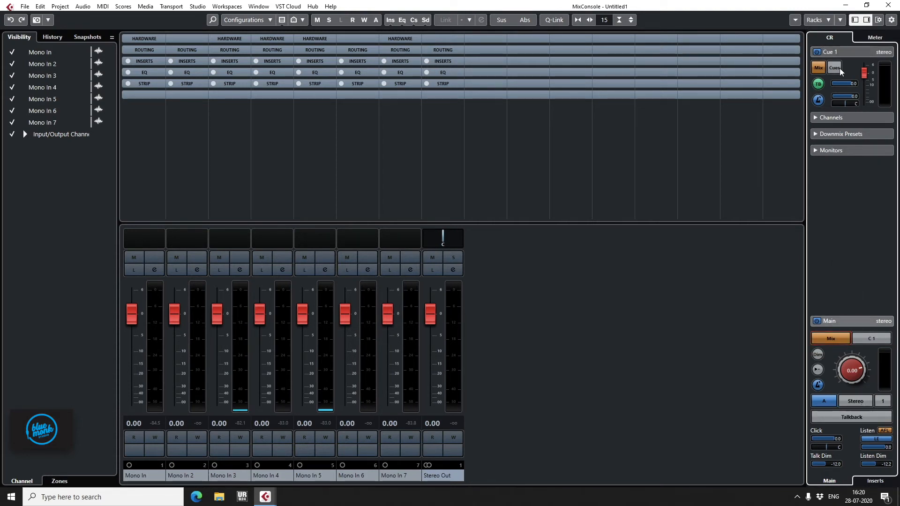
pyautogui.click(835, 68)
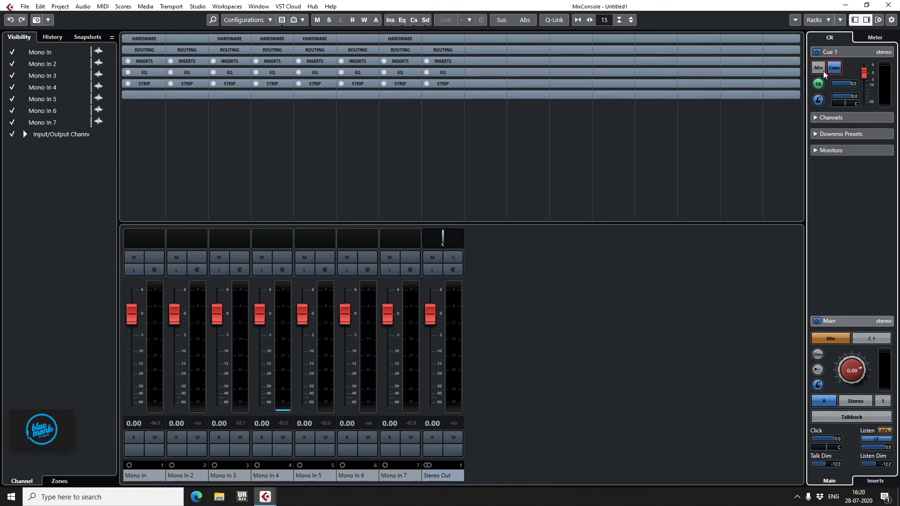
pyautogui.click(819, 68)
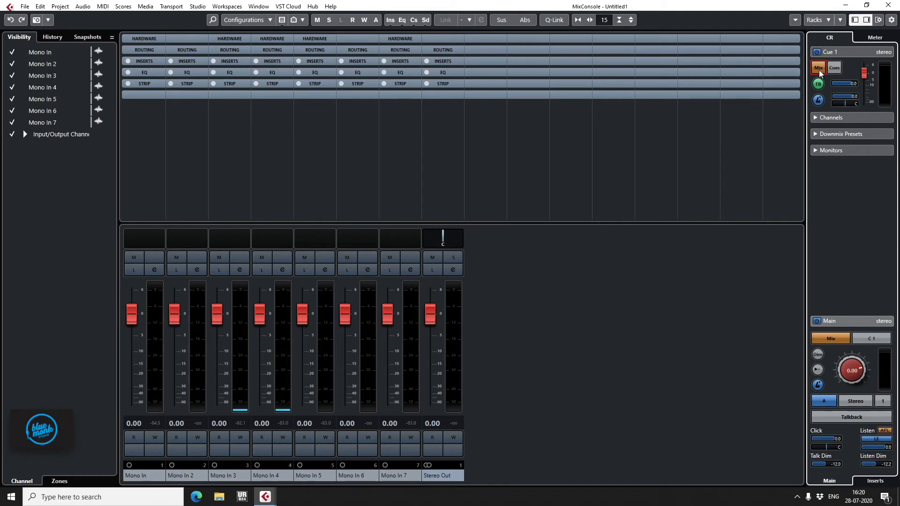
pyautogui.click(833, 67)
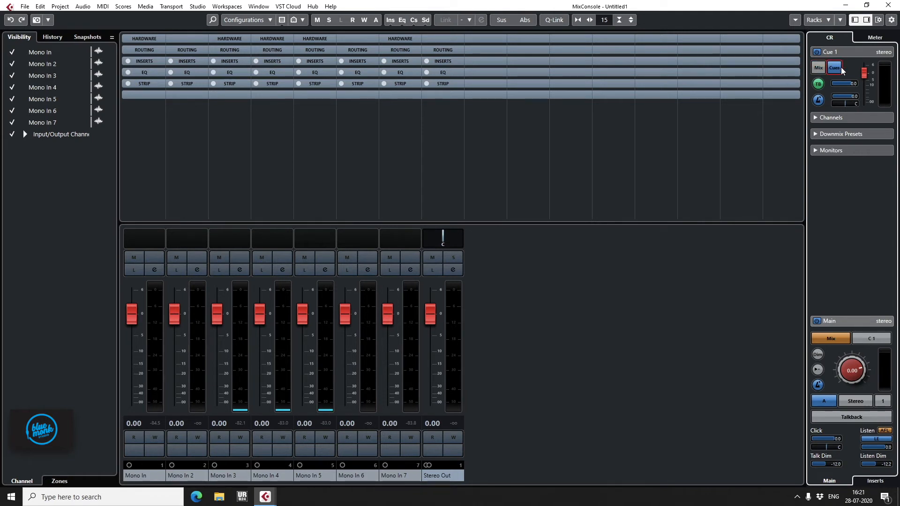
pyautogui.moveTo(834, 68)
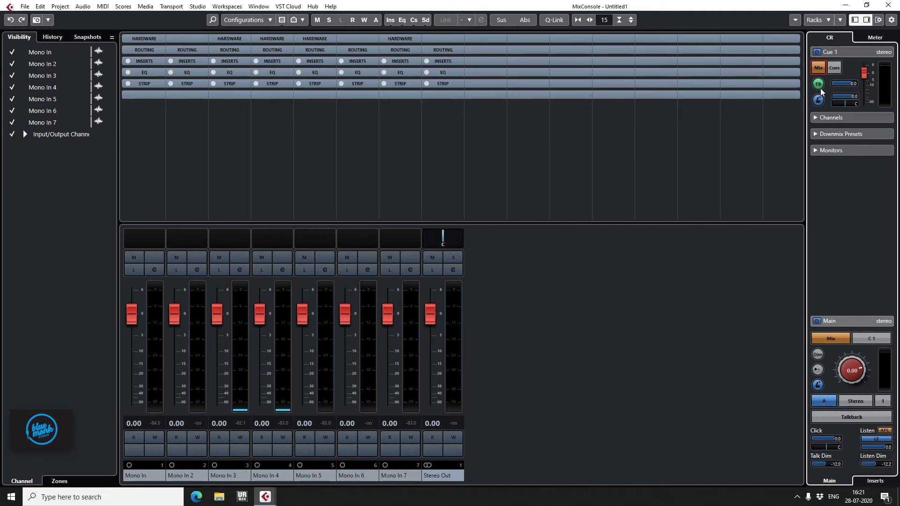
# - Lower the Cue 1 click level slider to -3.0 dB
pyautogui.moveTo(838, 83); pyautogui.dragTo(846, 84)
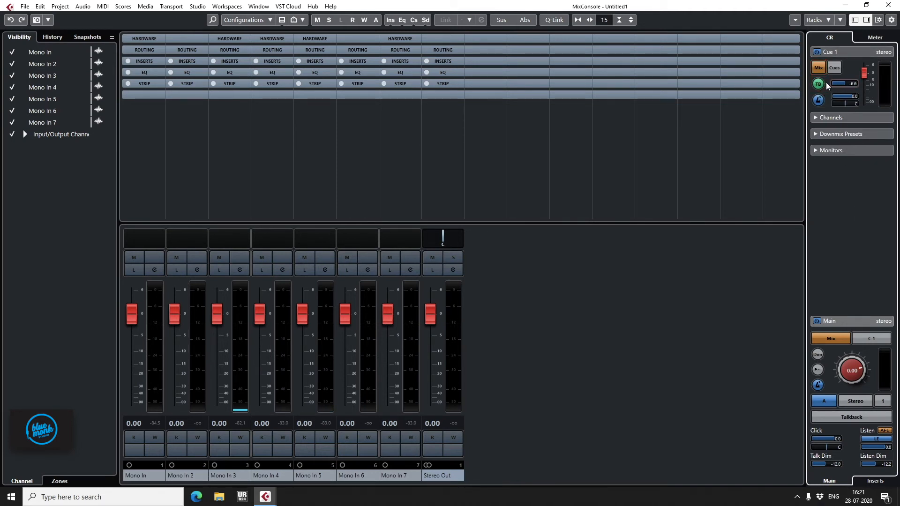
pyautogui.moveTo(838, 83); pyautogui.dragTo(849, 83)
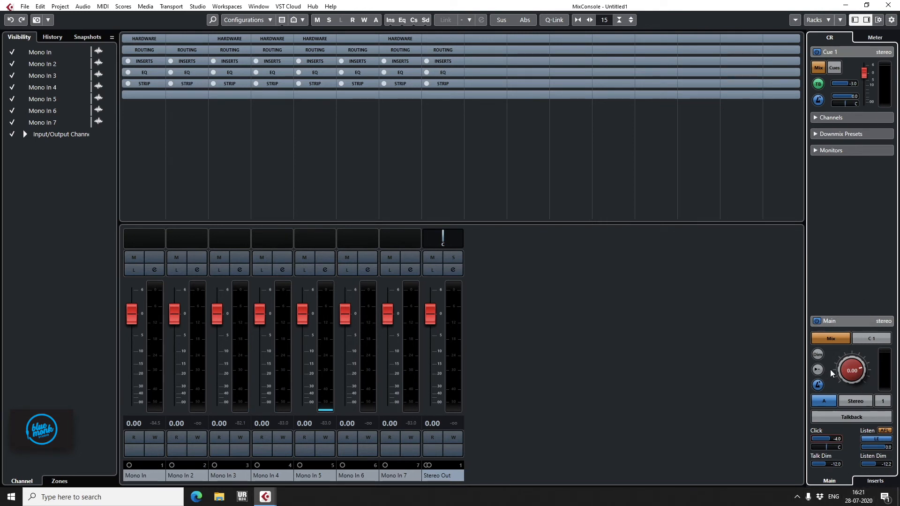
pyautogui.moveTo(817, 370)
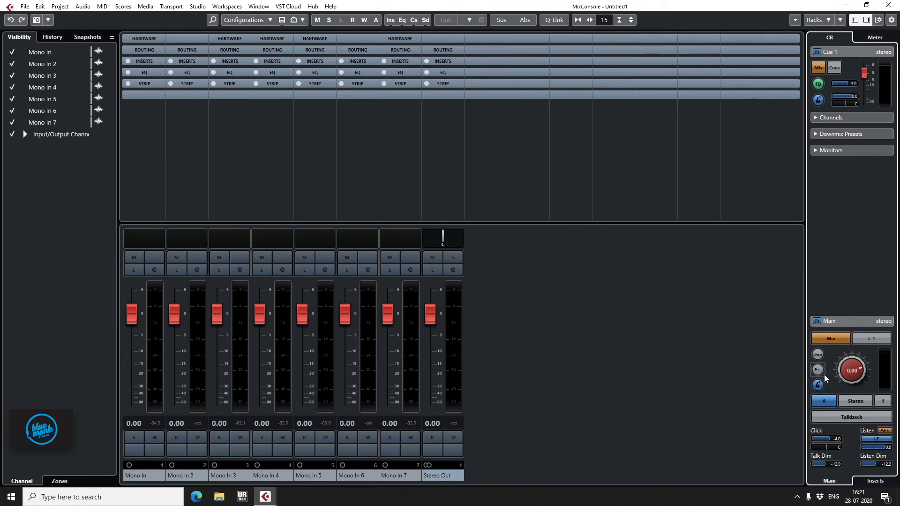
pyautogui.moveTo(818, 370)
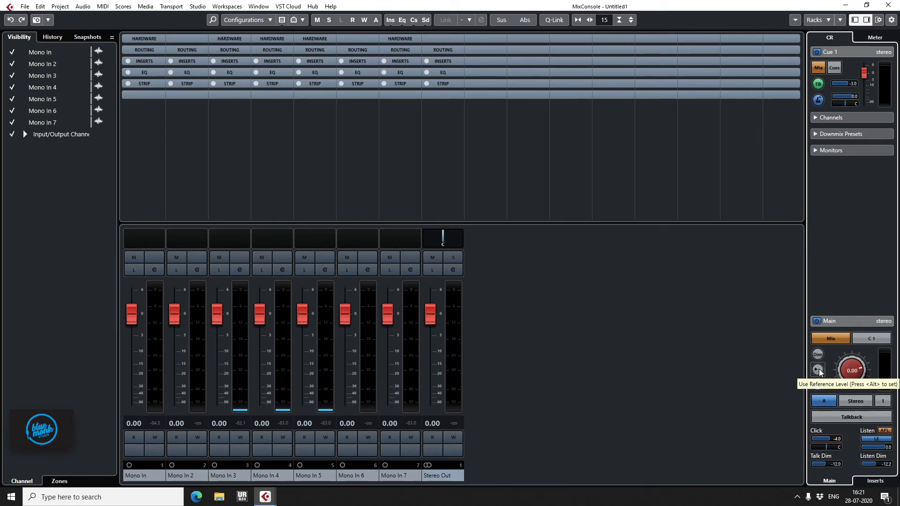
pyautogui.click(817, 369)
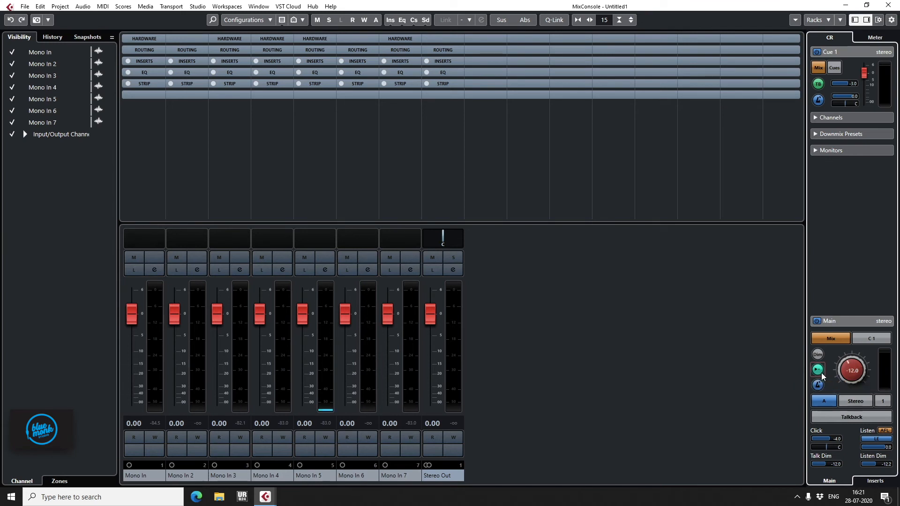
pyautogui.moveTo(817, 369)
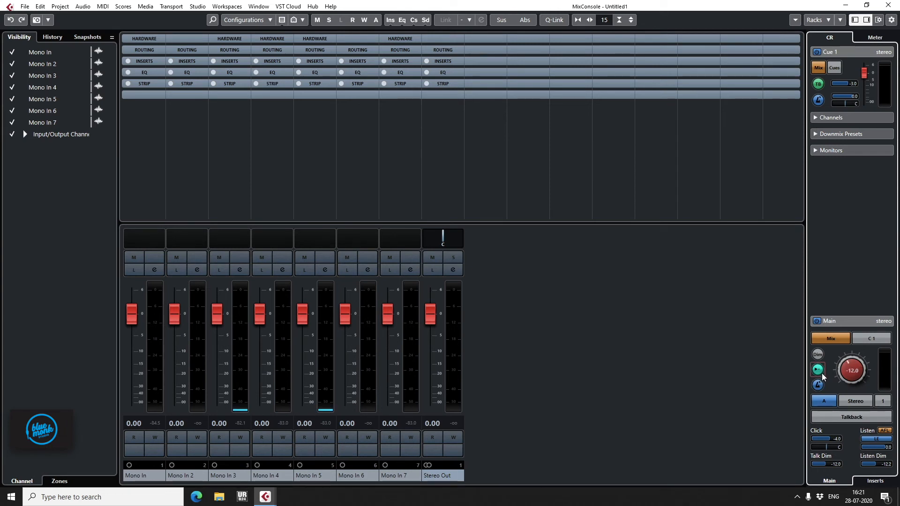
pyautogui.click(818, 354)
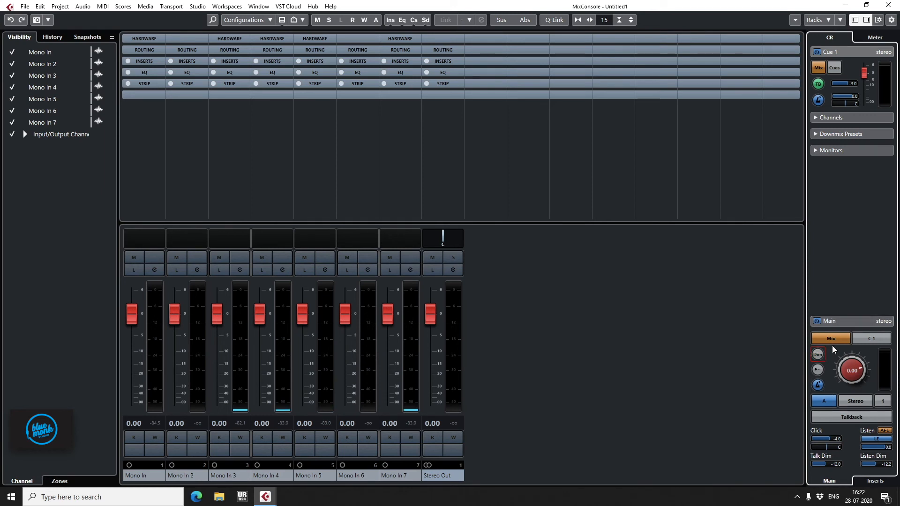
pyautogui.moveTo(843, 387)
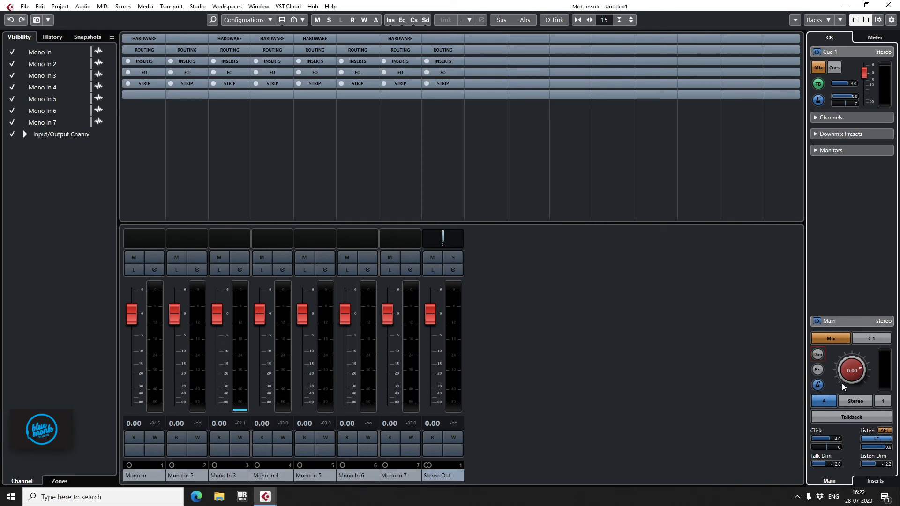
pyautogui.click(874, 37)
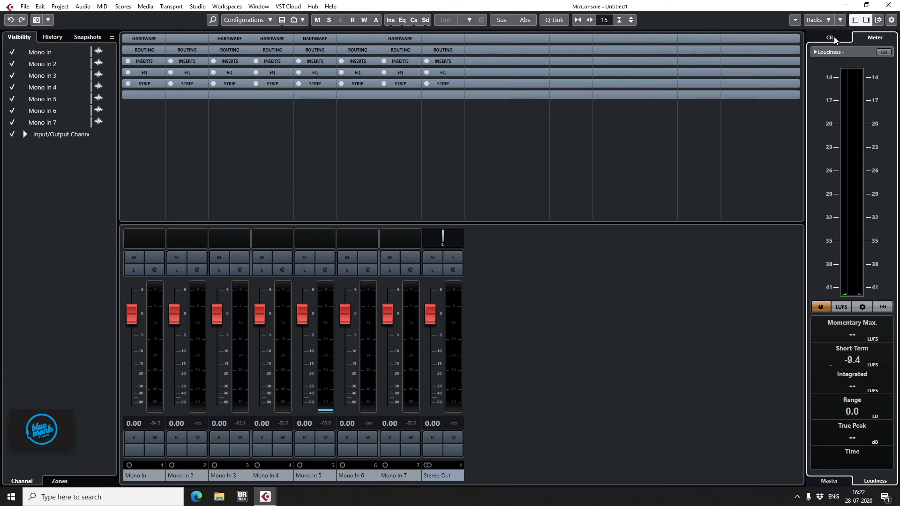
# - Show the CR controls in the MixConsole right zone before returning to the project window
pyautogui.click(828, 38)
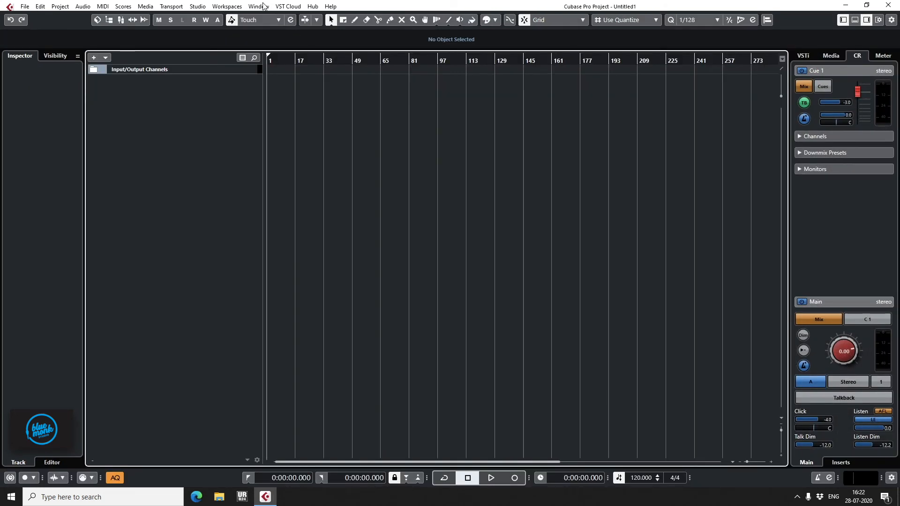
pyautogui.moveTo(208, 137)
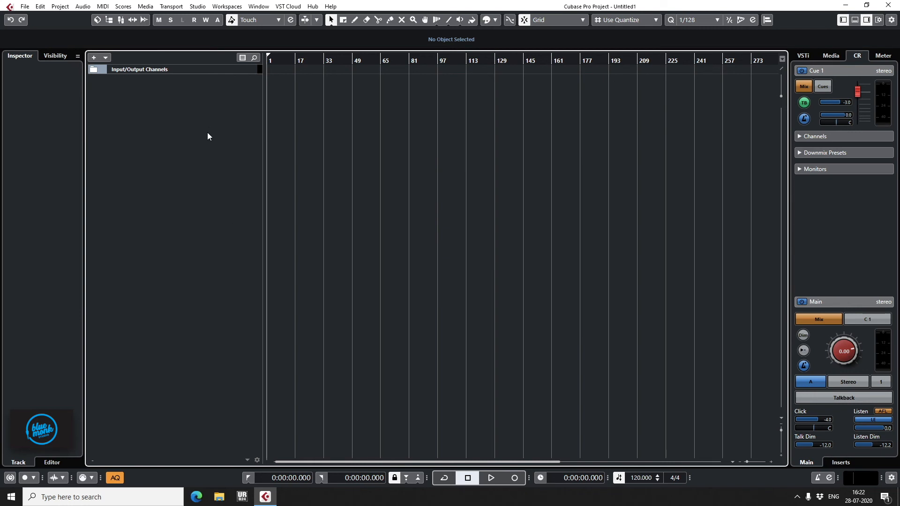
pyautogui.moveTo(209, 132)
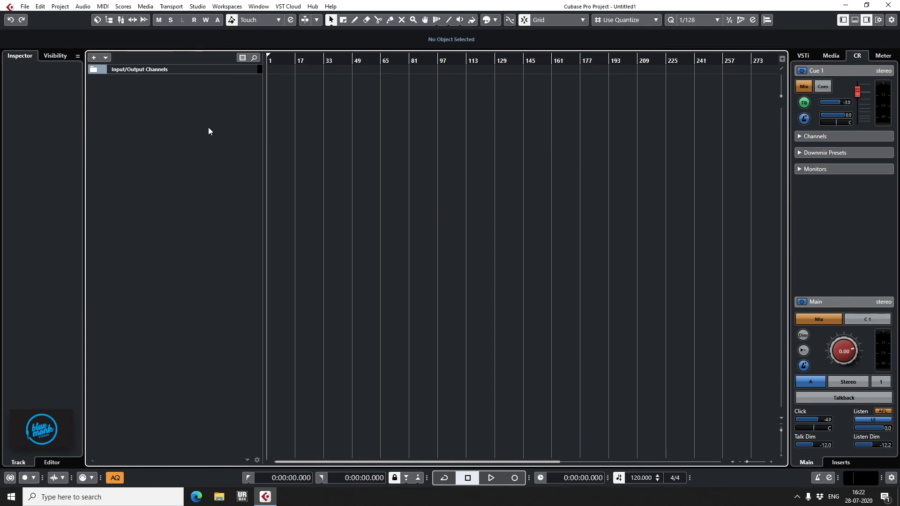